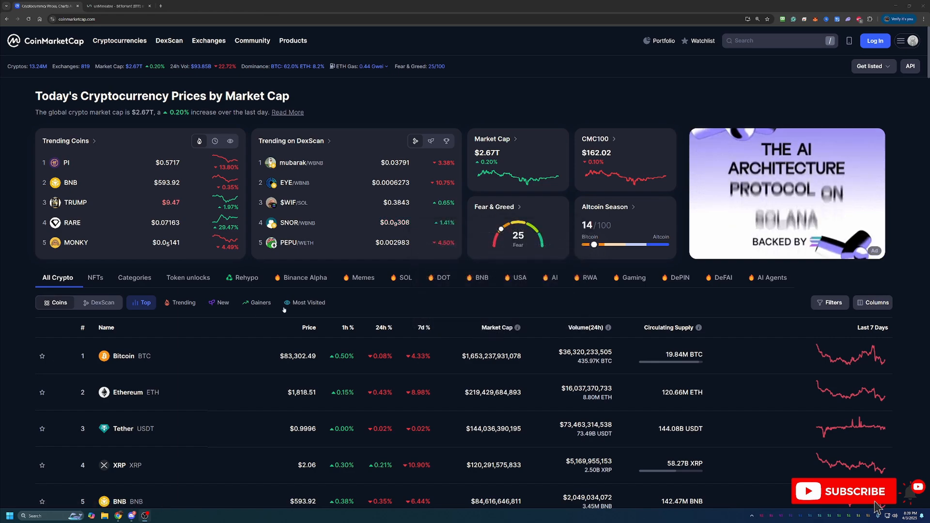
Step: Scroll through CoinMarketCap's top cryptocurrencies by market cap, Bitcoin through Toncoin
{"action": "scroll", "scroll_direction": "down", "scroll_amount": 3}
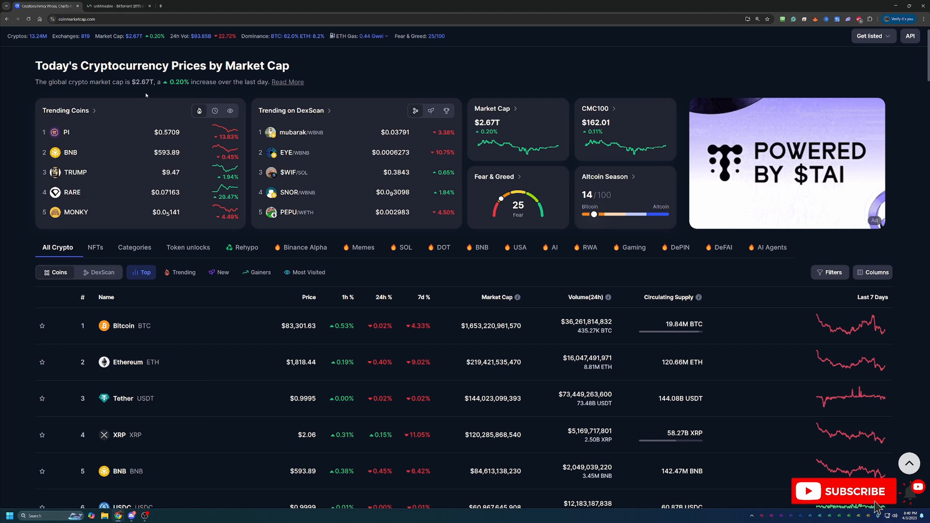
{"action": "scroll", "scroll_direction": "down", "scroll_amount": 3}
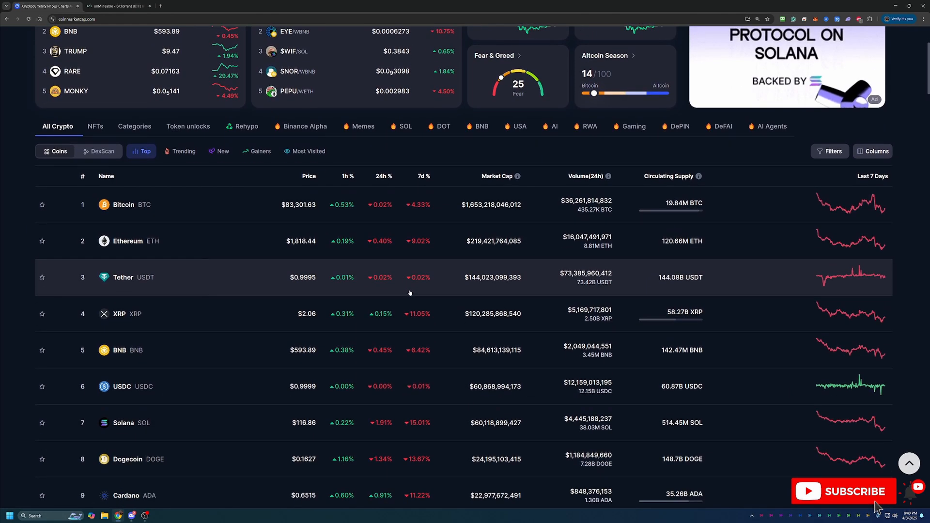
{"action": "scroll", "scroll_direction": "down", "scroll_amount": 3}
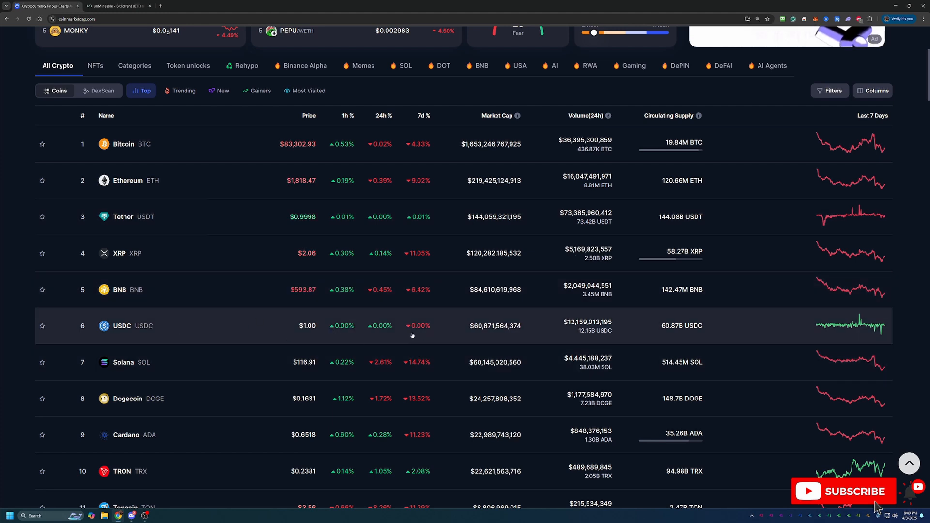
{"action": "mouse_move", "coordinate": [433, 342]}
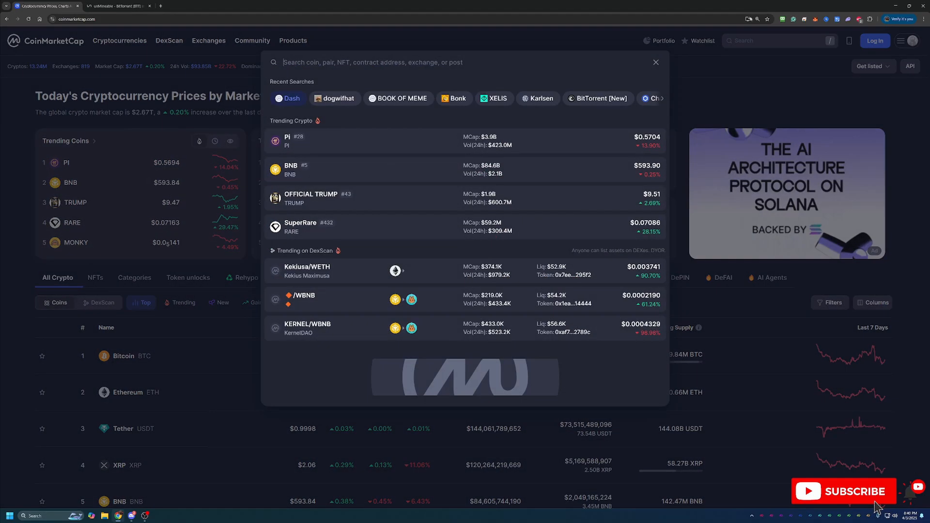
Step: Search 'btt', open BitTorrent [New] (BTT), and show its all-time price chart
{"action": "type", "text": "btt"}
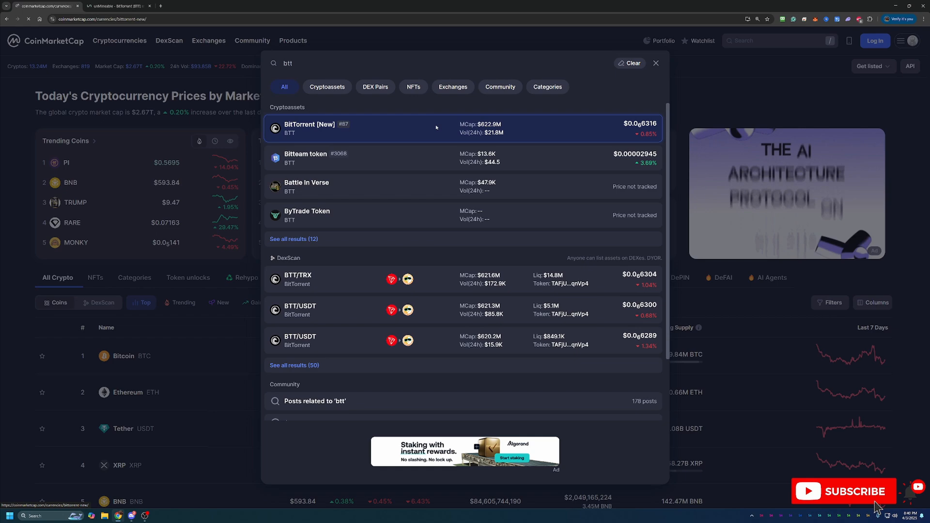
{"action": "left_click", "coordinate": [308, 128]}
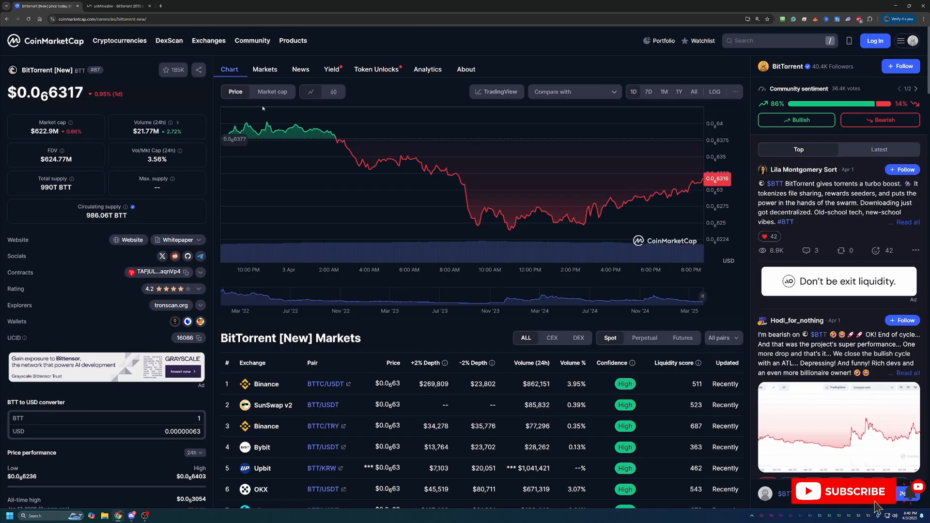
{"action": "mouse_move", "coordinate": [45, 93]}
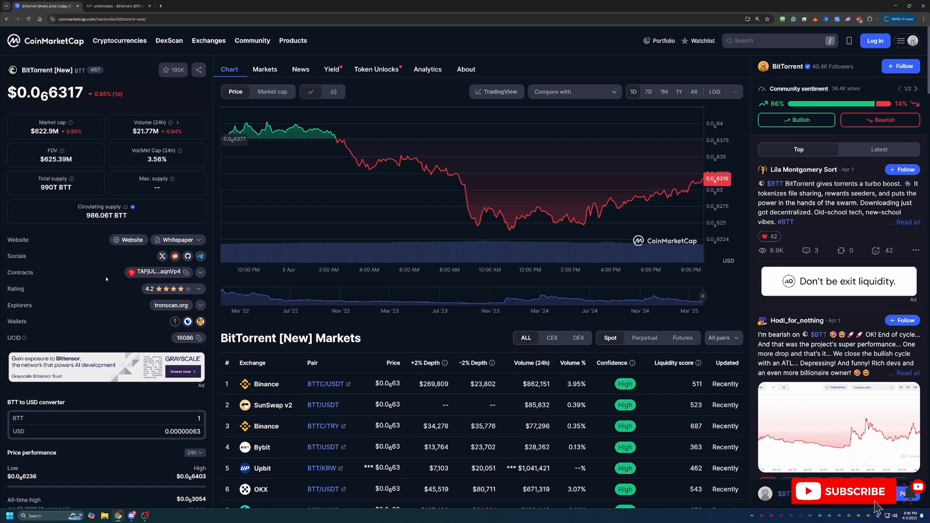
{"action": "mouse_move", "coordinate": [104, 277]}
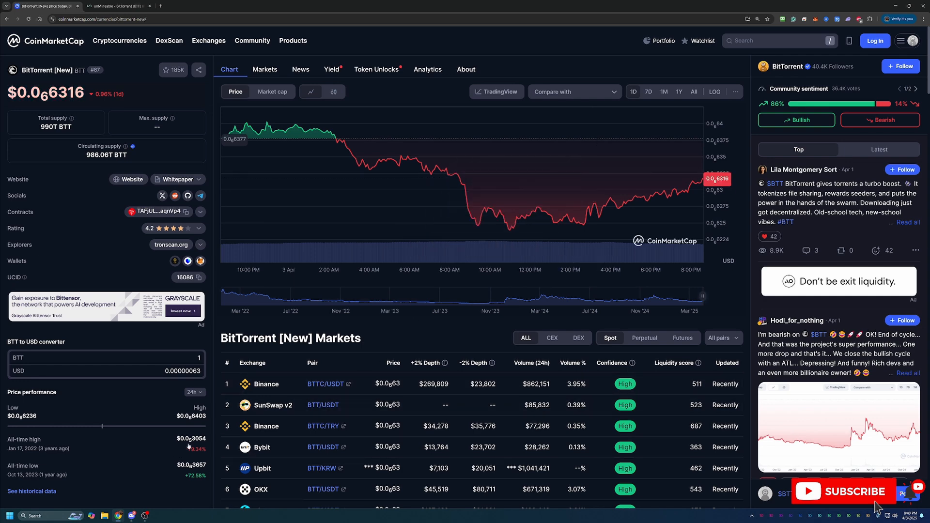
{"action": "mouse_move", "coordinate": [52, 127]}
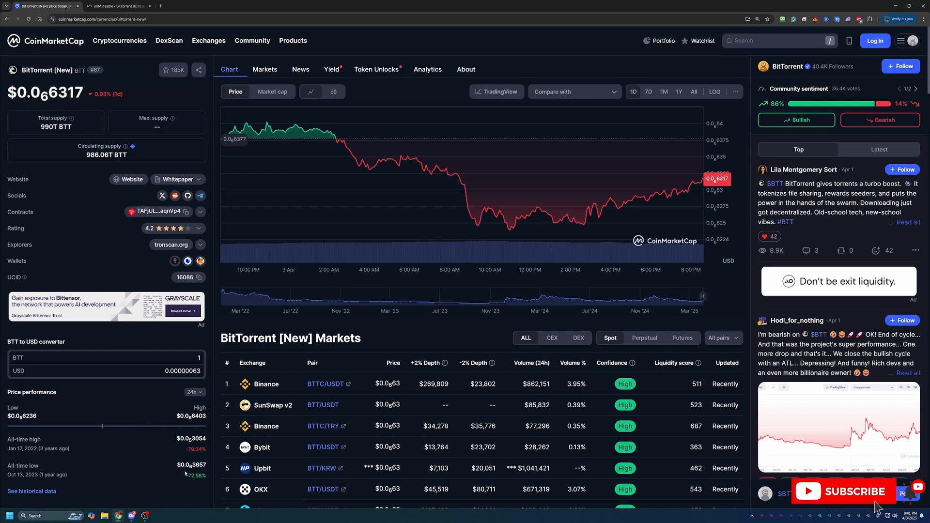
{"action": "mouse_move", "coordinate": [91, 450]}
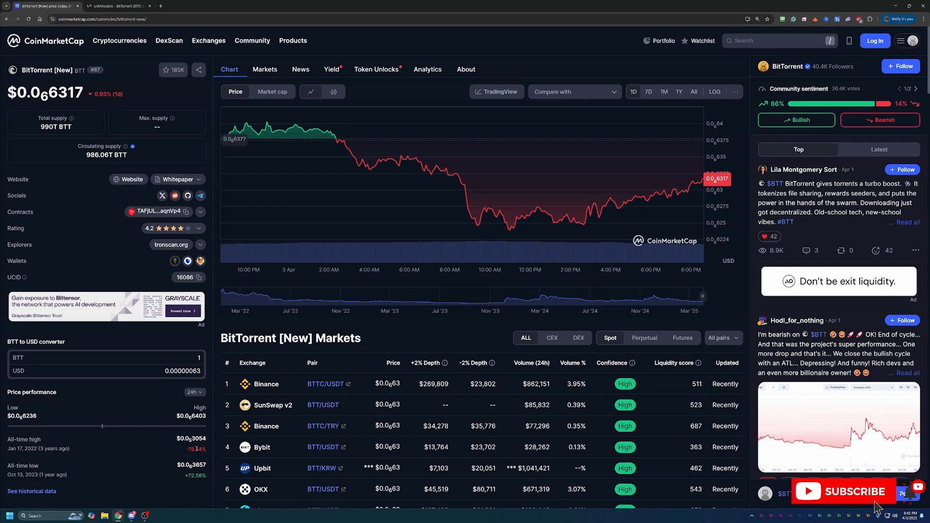
{"action": "left_click", "coordinate": [693, 92]}
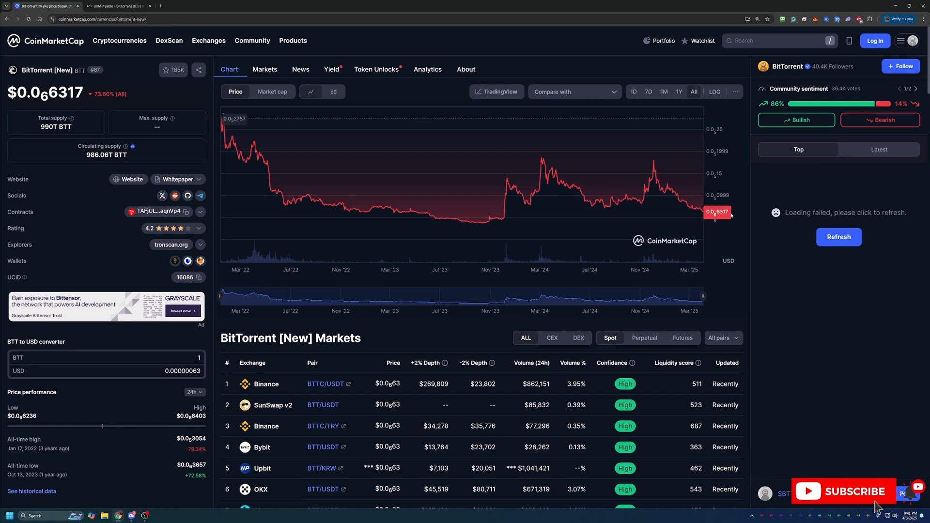
{"action": "mouse_move", "coordinate": [646, 197]}
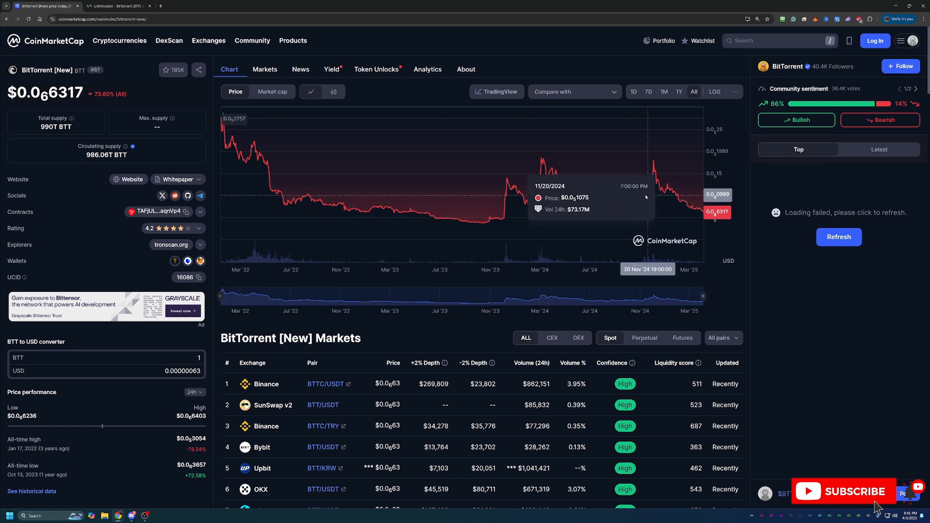
{"action": "mouse_move", "coordinate": [454, 219]}
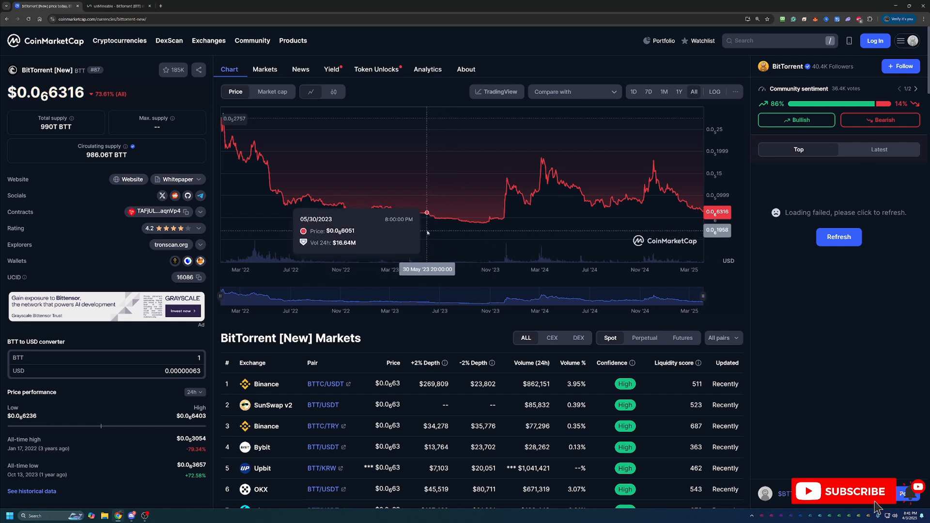
{"action": "mouse_move", "coordinate": [621, 372]}
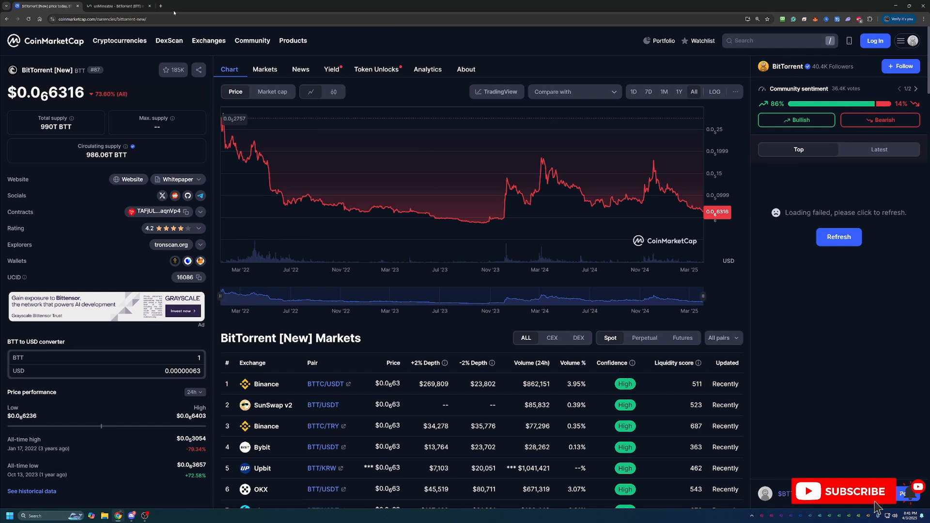
Step: Switch to unMineable's BTT page, dismiss File Explorer, and bring the XelisHash pool details into view
{"action": "left_click", "coordinate": [117, 5]}
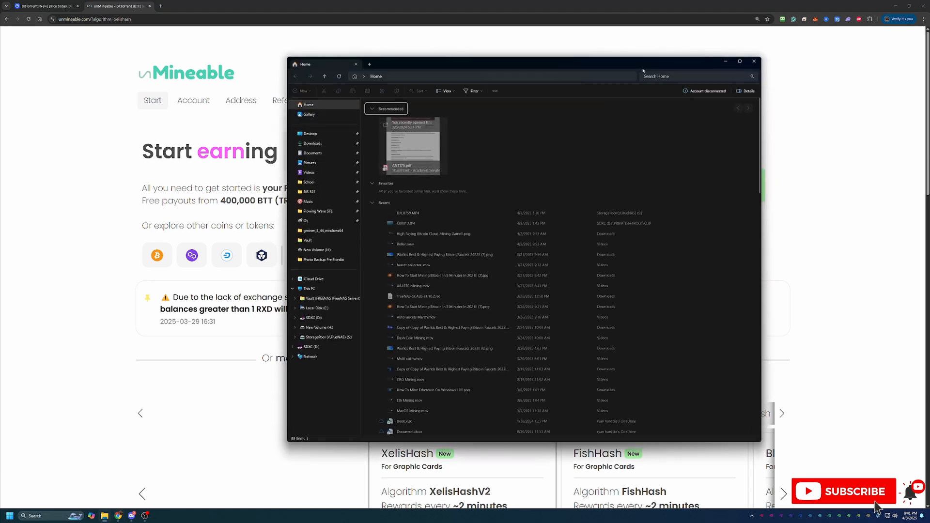
{"action": "left_click", "coordinate": [753, 61]}
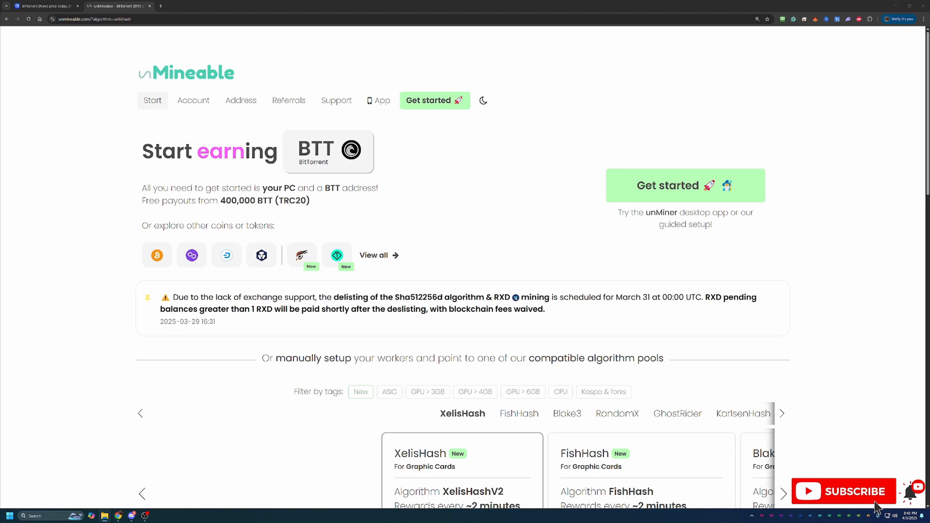
{"action": "scroll", "scroll_direction": "down", "scroll_amount": 3}
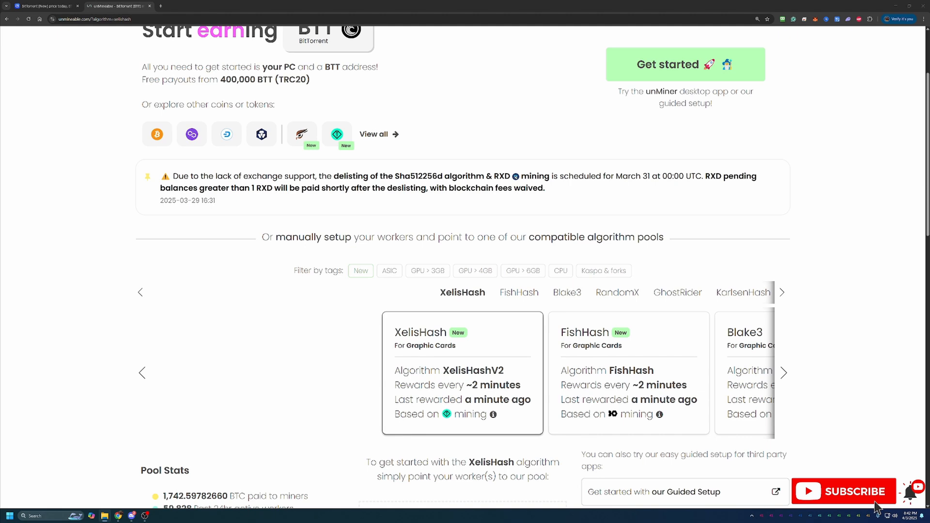
{"action": "scroll", "scroll_direction": "down", "scroll_amount": 3}
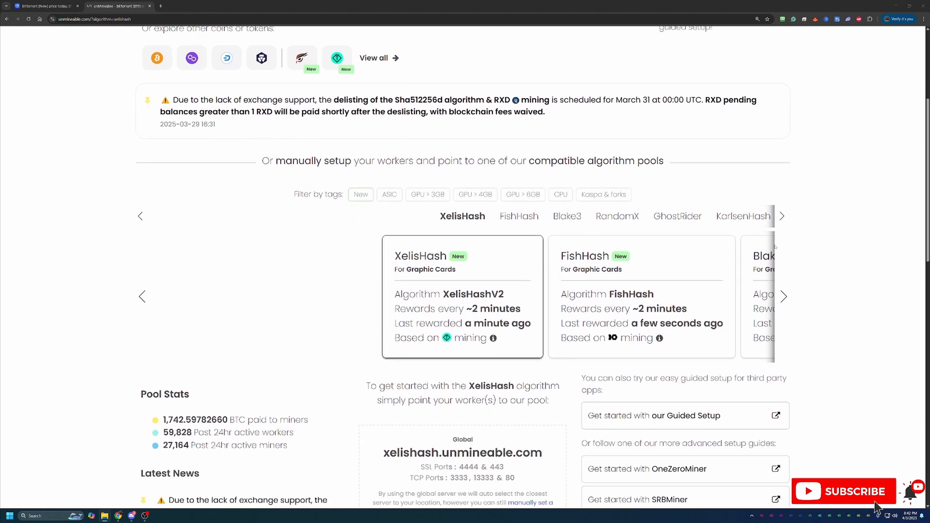
{"action": "scroll", "scroll_direction": "down", "scroll_amount": 3}
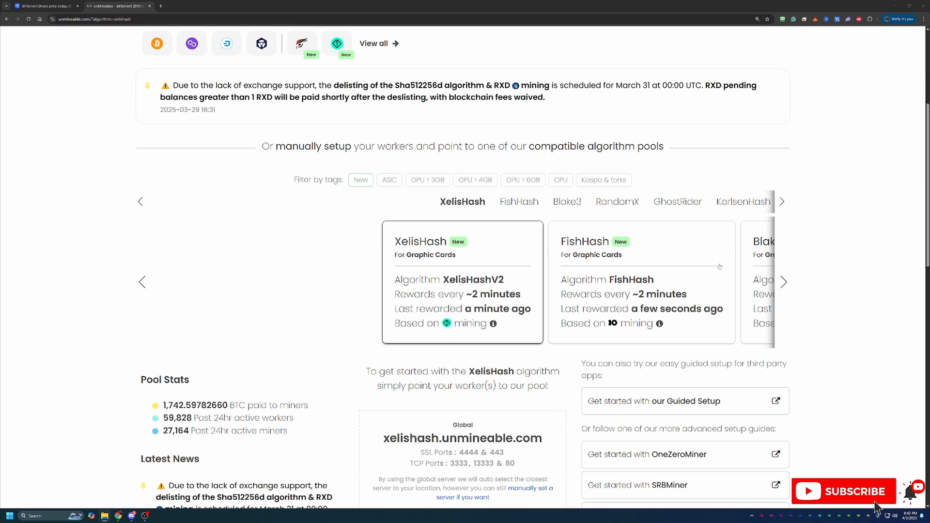
{"action": "scroll", "scroll_direction": "down", "scroll_amount": 3}
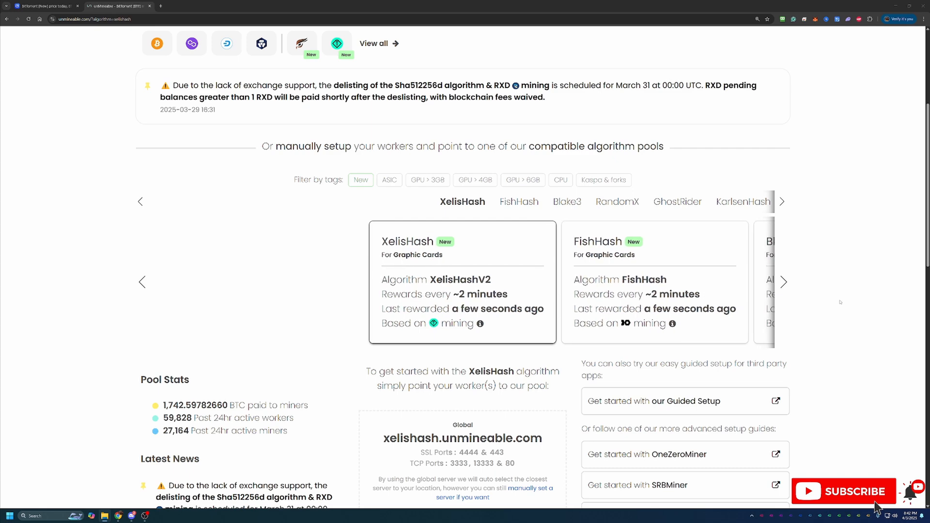
{"action": "scroll", "scroll_direction": "down", "scroll_amount": 3}
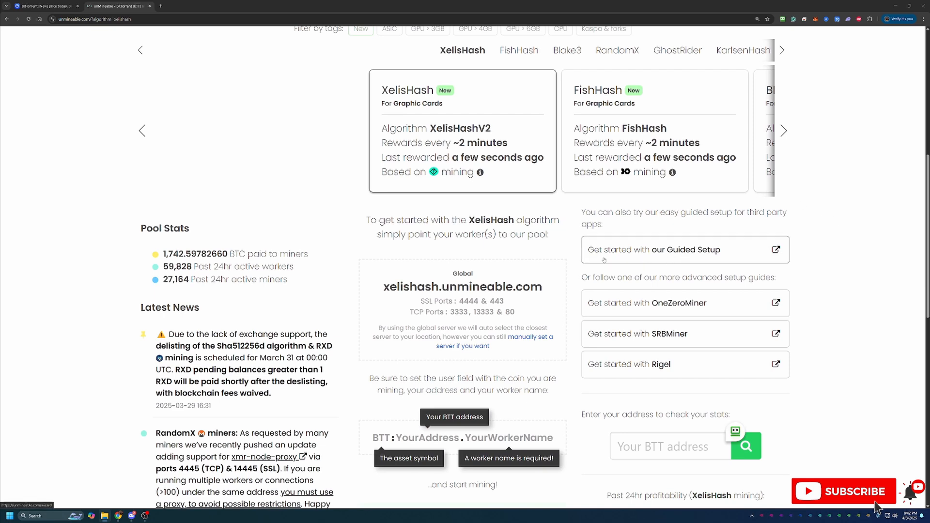
Step: Start the third-party app guided setup and pick the Basic six-step mode
{"action": "left_click", "coordinate": [655, 249]}
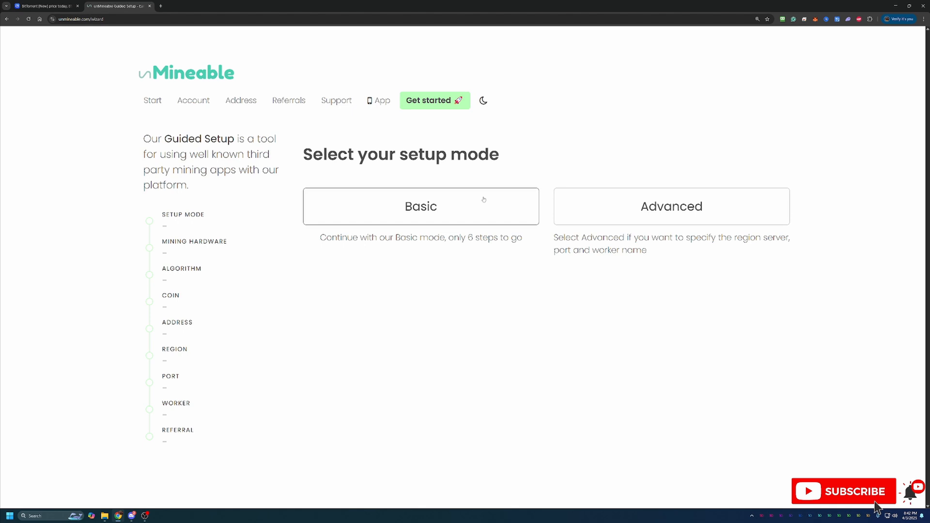
{"action": "mouse_move", "coordinate": [470, 181]}
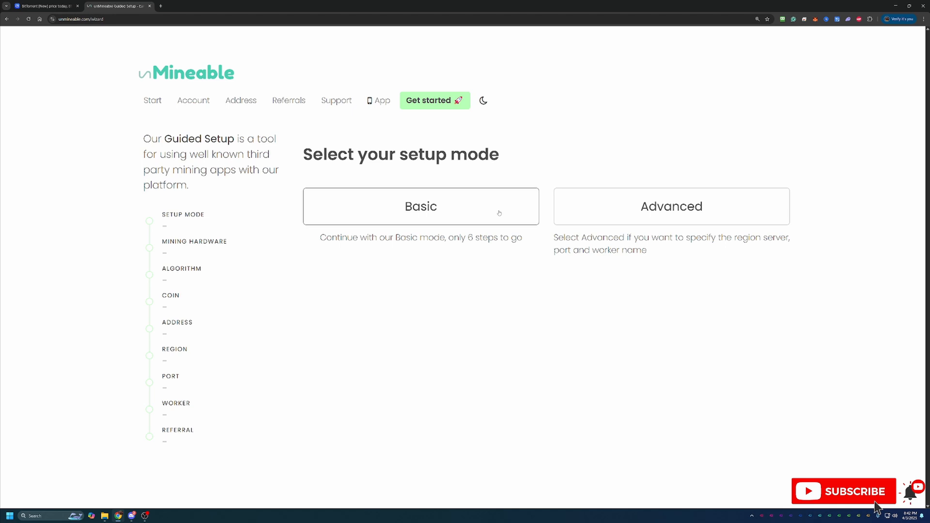
{"action": "mouse_move", "coordinate": [507, 207]}
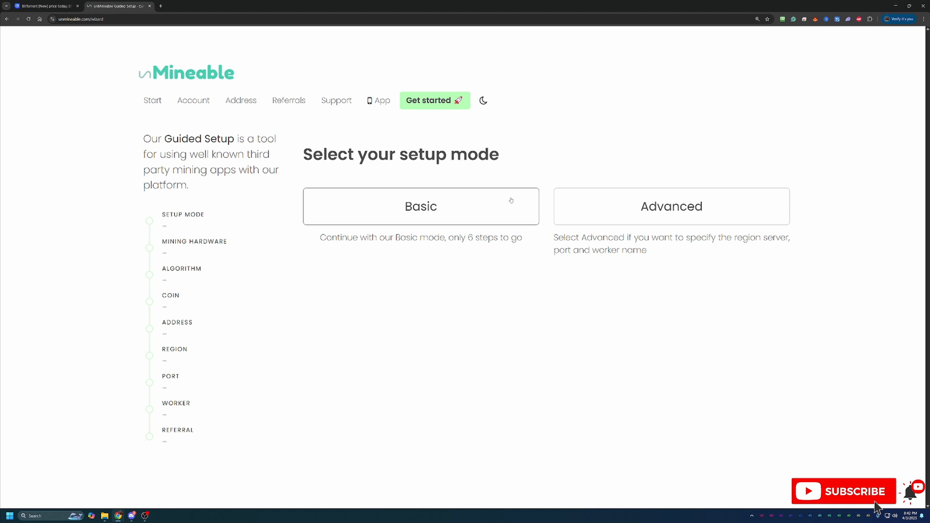
{"action": "left_click", "coordinate": [421, 206]}
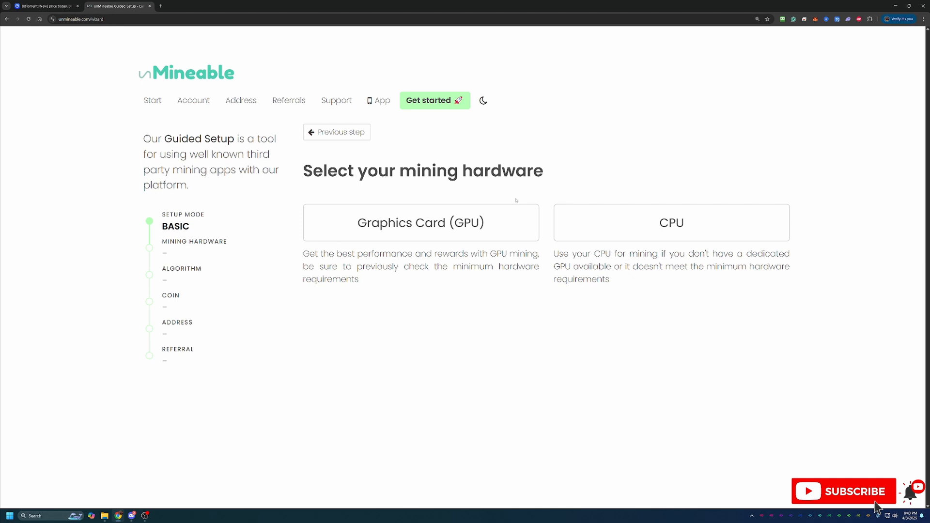
{"action": "mouse_move", "coordinate": [671, 223]}
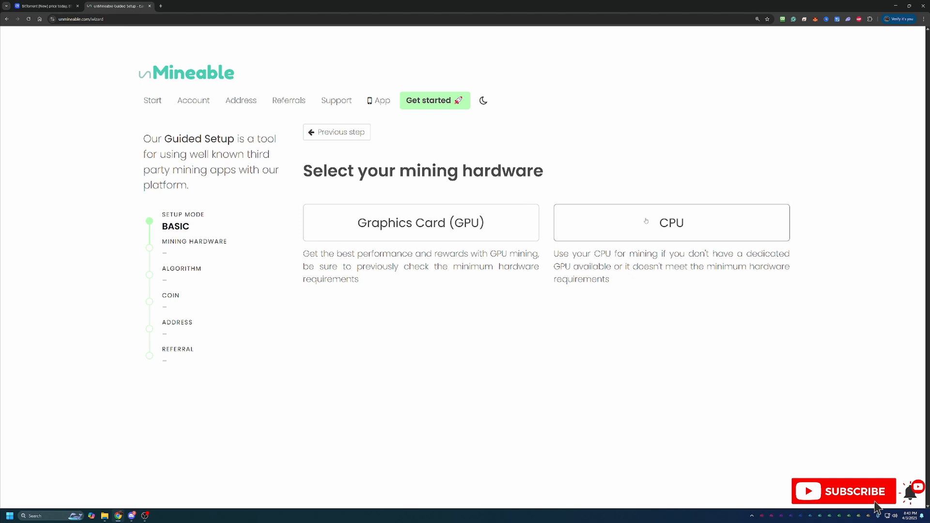
{"action": "mouse_move", "coordinate": [638, 244]}
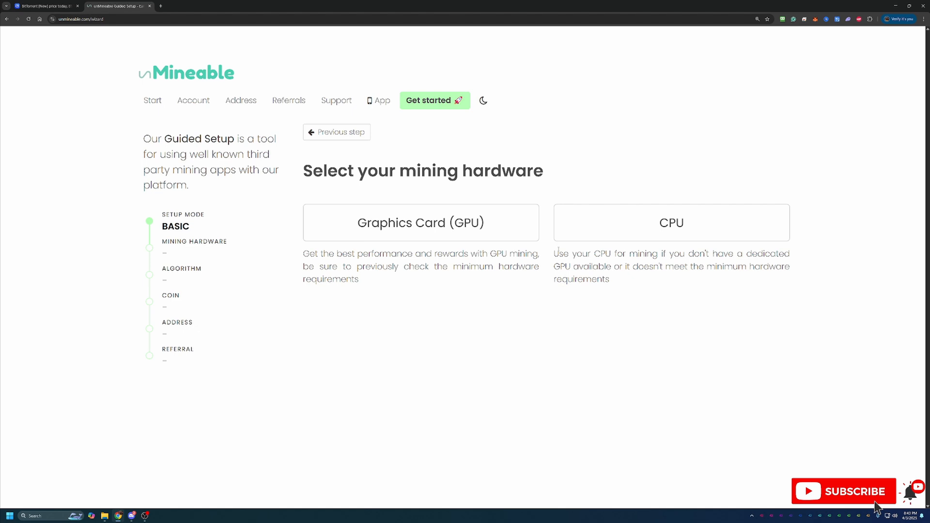
{"action": "mouse_move", "coordinate": [673, 186]}
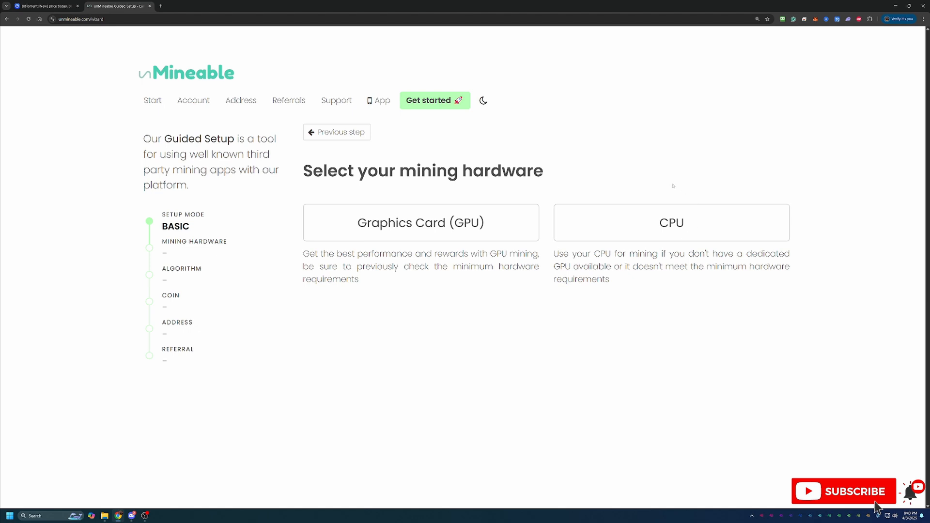
{"action": "mouse_move", "coordinate": [421, 222]}
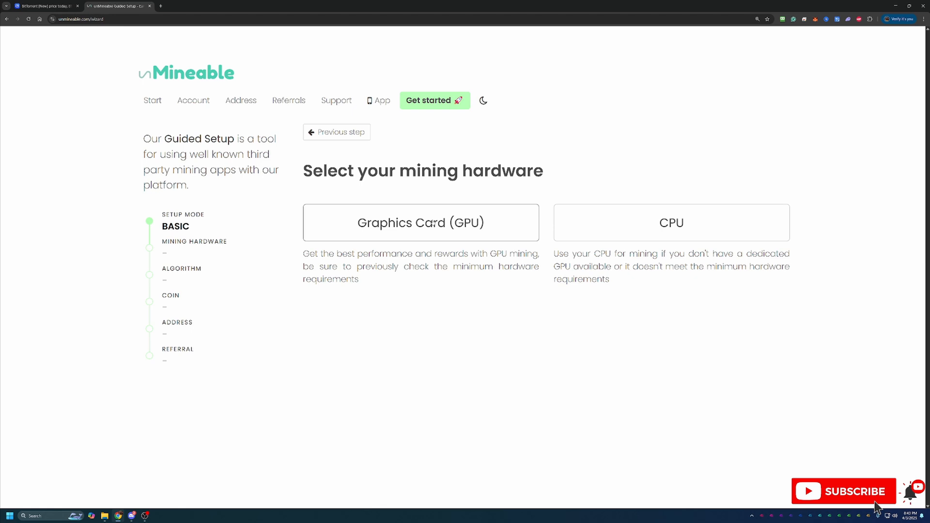
Step: Pick Graphics Card (GPU), the Kawpow algorithm, and BitTorrent (BTT) as the coin
{"action": "left_click", "coordinate": [420, 222]}
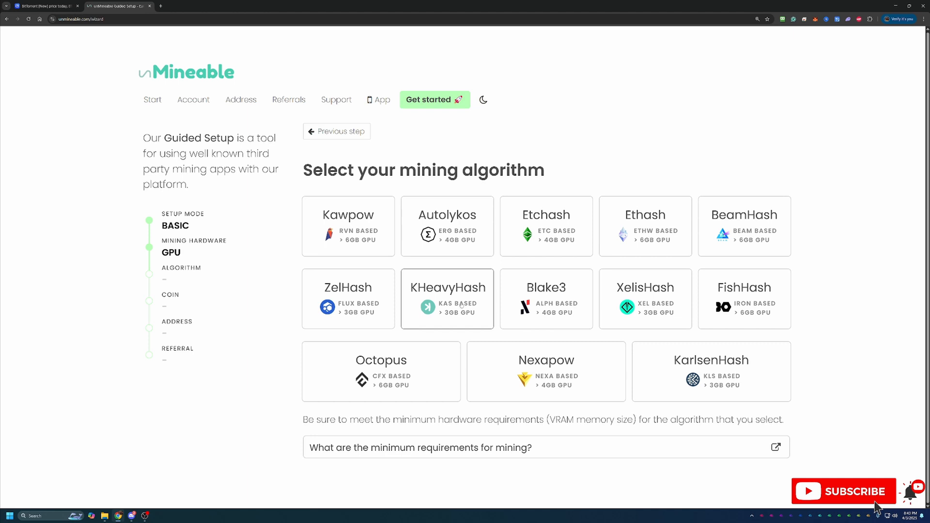
{"action": "mouse_move", "coordinate": [348, 227]}
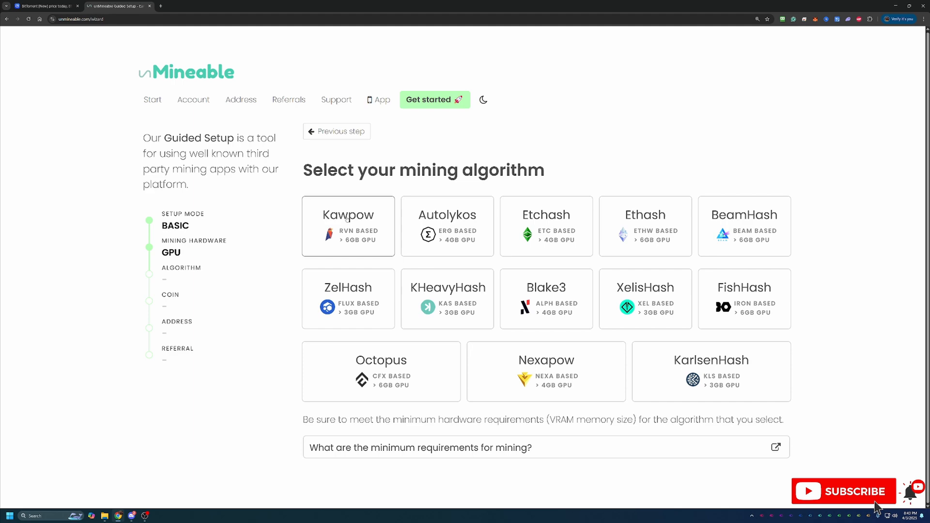
{"action": "left_click", "coordinate": [348, 226]}
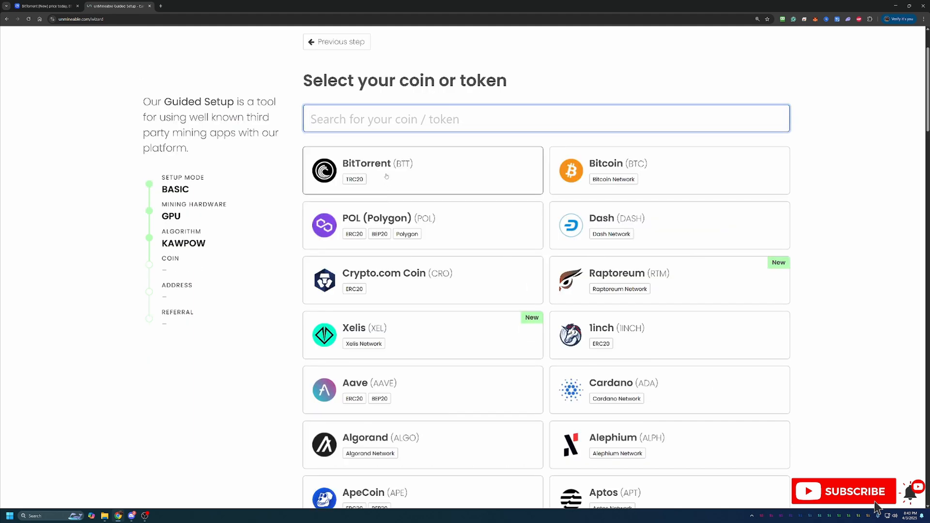
{"action": "left_click", "coordinate": [386, 170]}
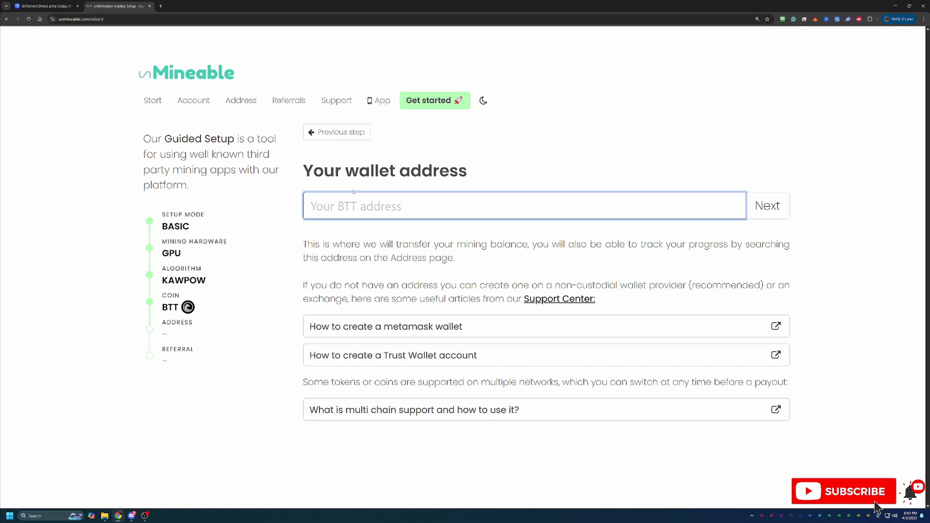
{"action": "type", "text": "TGnTtDbU2xVwkDbMbYhi3dTUNCmqUc2crs"}
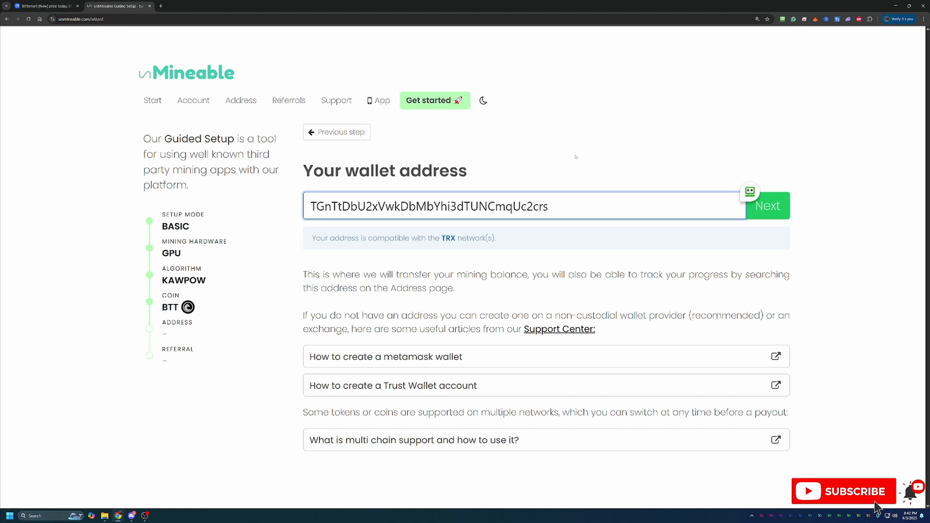
{"action": "left_click", "coordinate": [522, 206]}
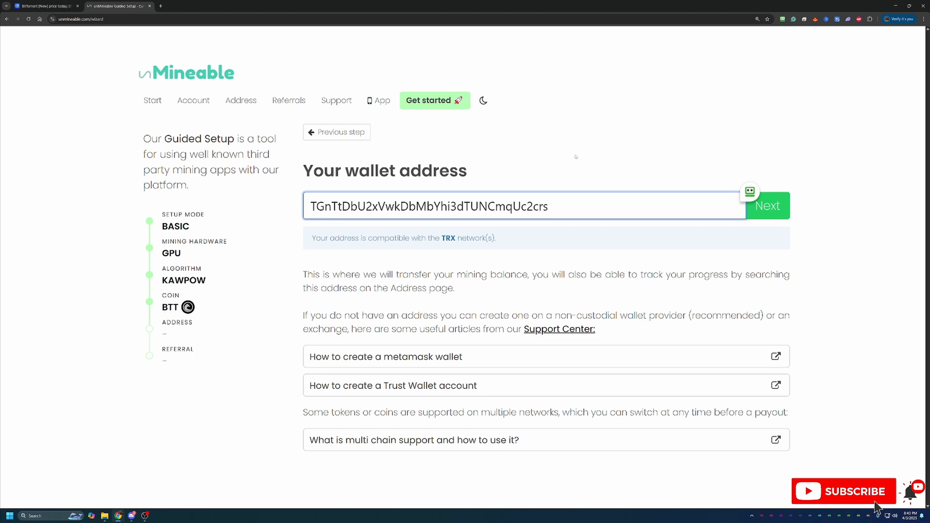
{"action": "mouse_move", "coordinate": [784, 167]}
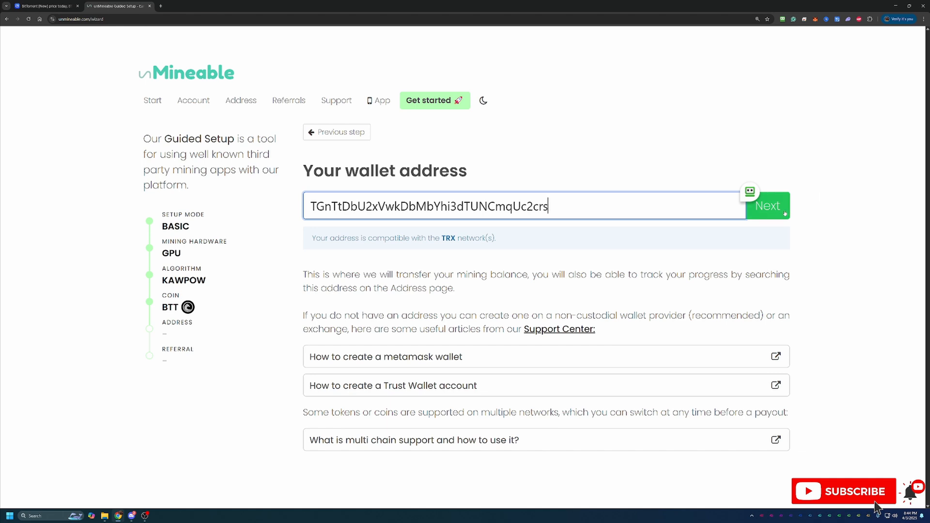
{"action": "left_click", "coordinate": [767, 206]}
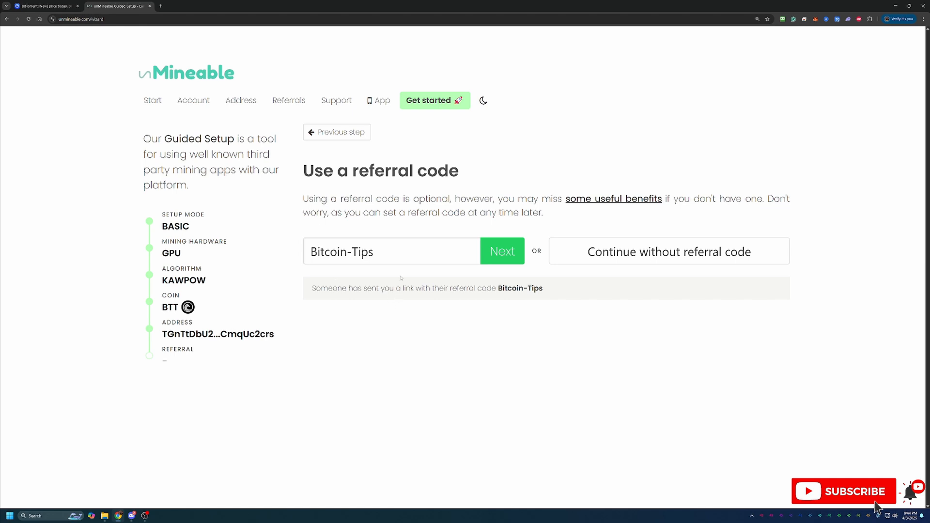
{"action": "mouse_move", "coordinate": [378, 277]}
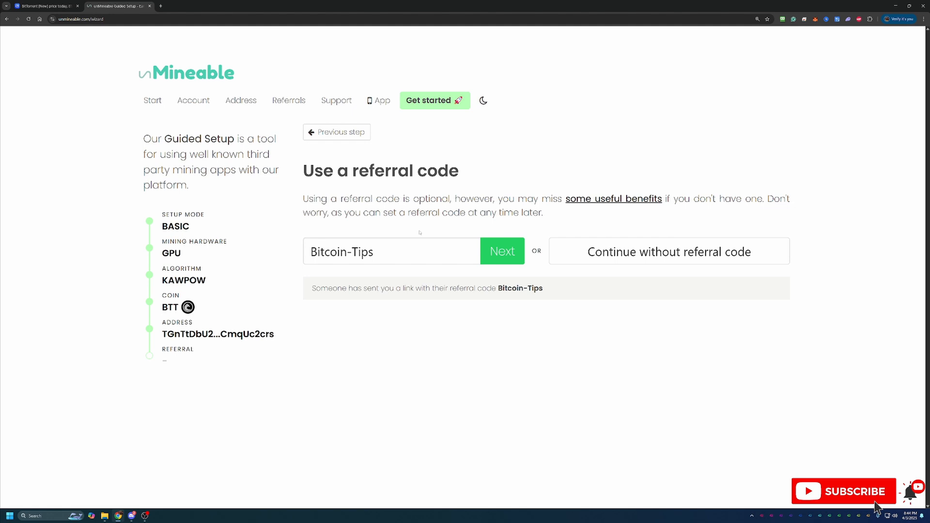
{"action": "mouse_move", "coordinate": [416, 229]}
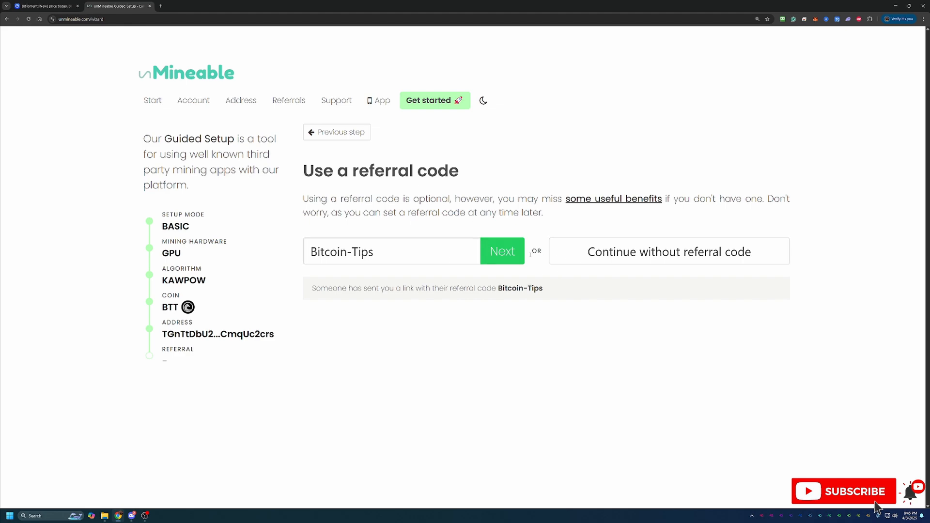
Step: Keep the prefilled Bitcoin-Tips referral code and continue to the miner command lines
{"action": "left_click", "coordinate": [502, 251]}
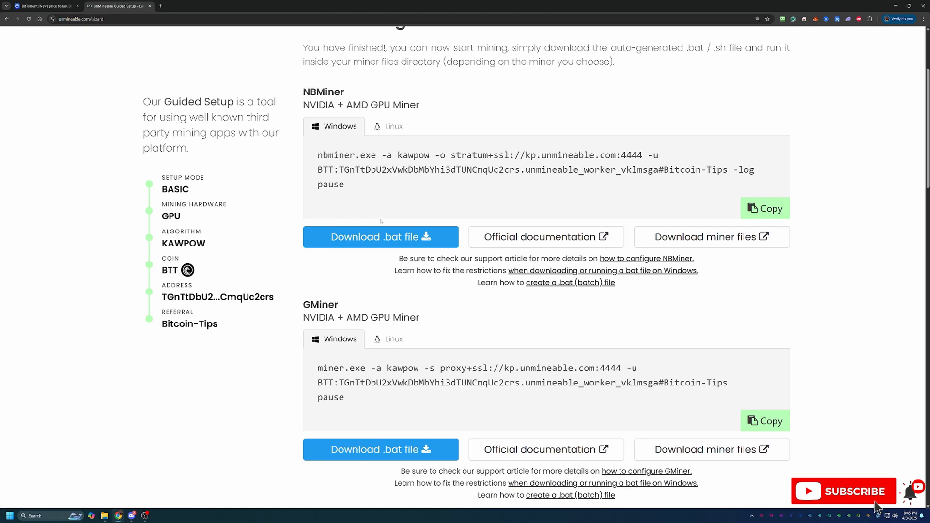
Step: Scroll to the GMiner section and open its miner files download page
{"action": "scroll", "scroll_direction": "down", "scroll_amount": 3}
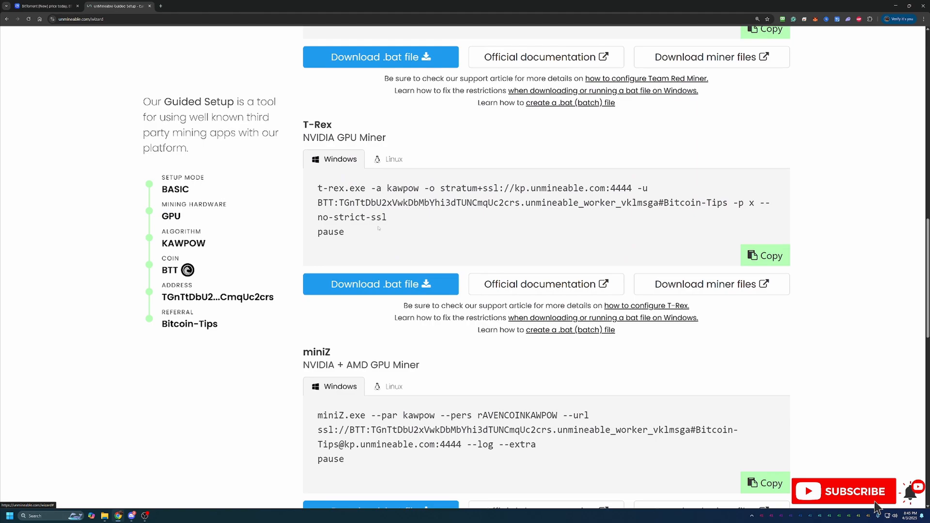
{"action": "scroll", "scroll_direction": "down", "scroll_amount": 3}
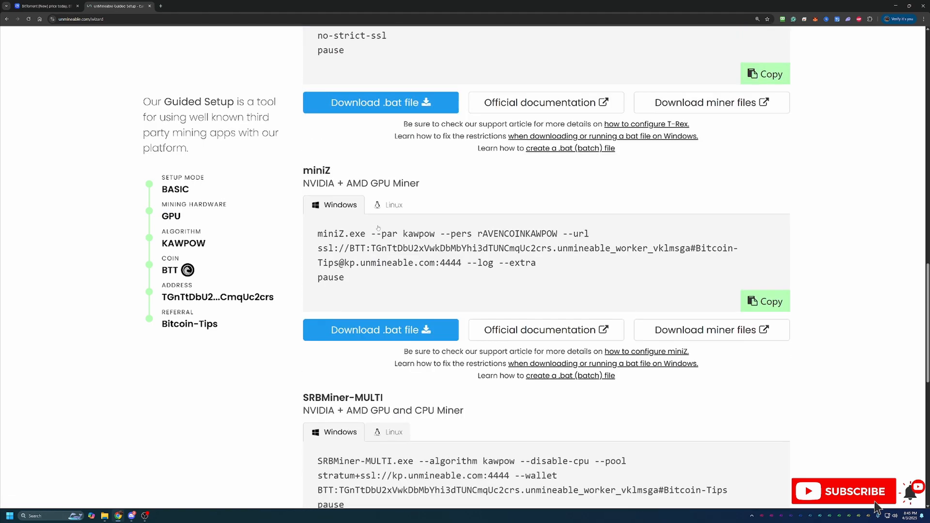
{"action": "scroll", "scroll_direction": "down", "scroll_amount": 3}
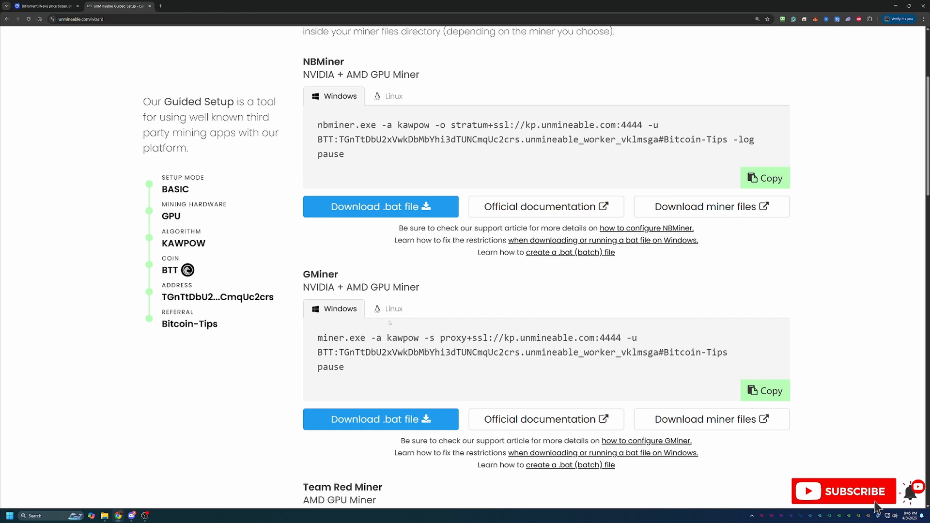
{"action": "mouse_move", "coordinate": [443, 304]}
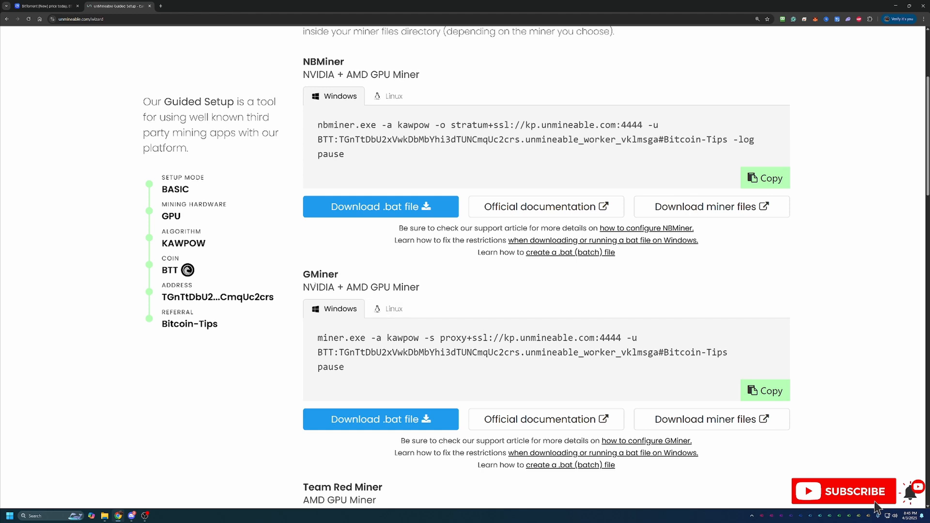
{"action": "mouse_move", "coordinate": [476, 292]}
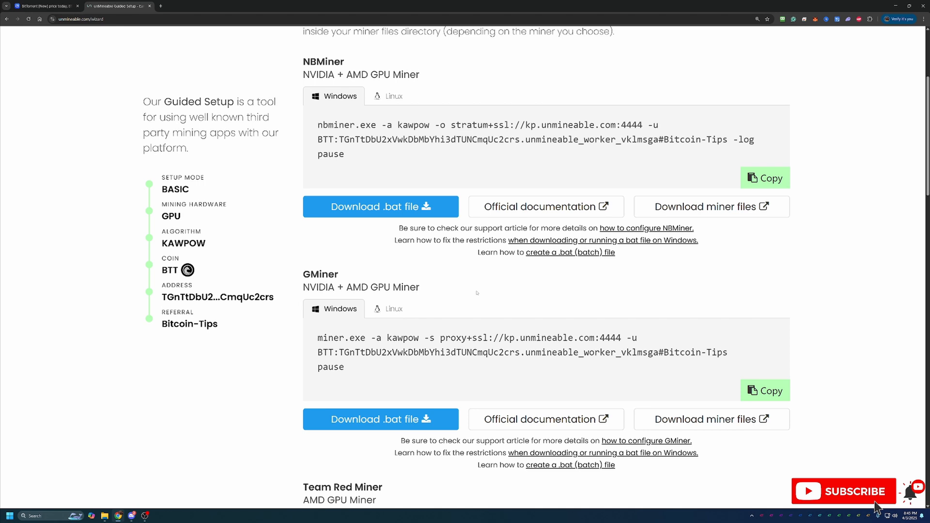
{"action": "mouse_move", "coordinate": [410, 296]}
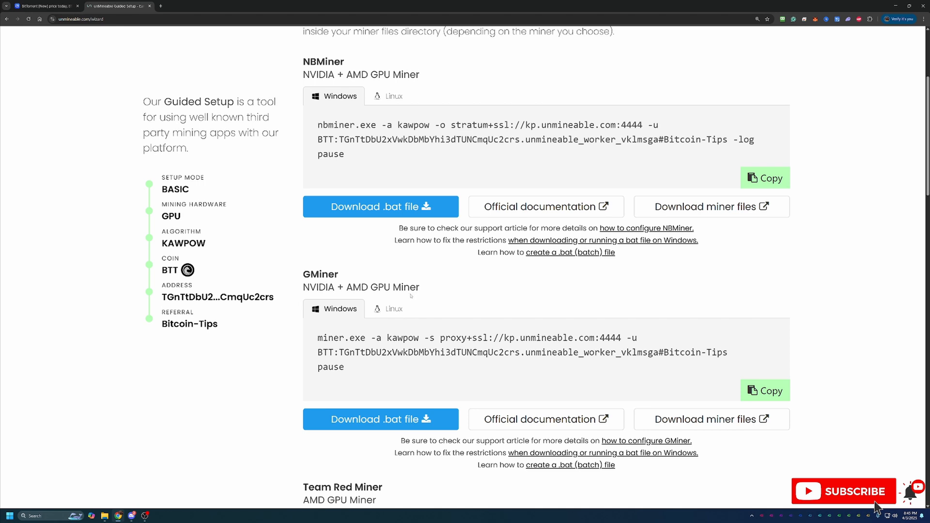
{"action": "mouse_move", "coordinate": [410, 295]}
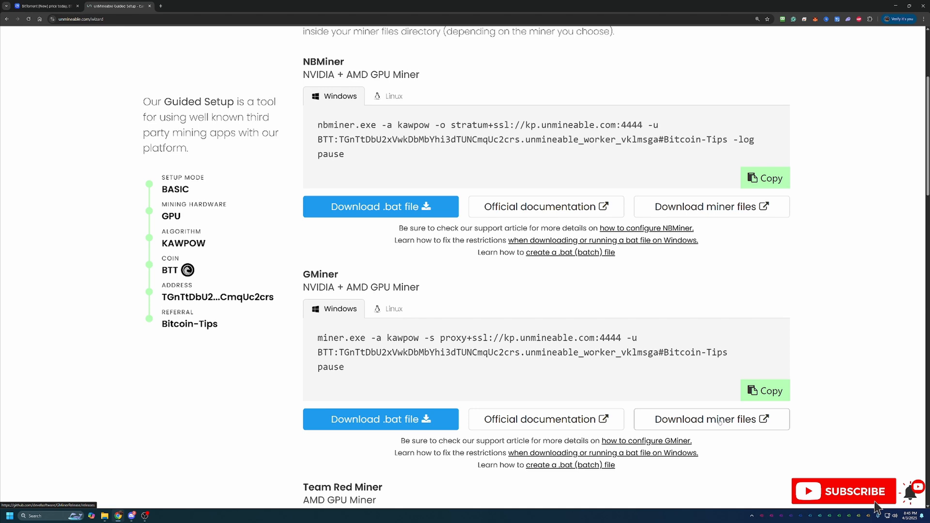
{"action": "left_click", "coordinate": [710, 418]}
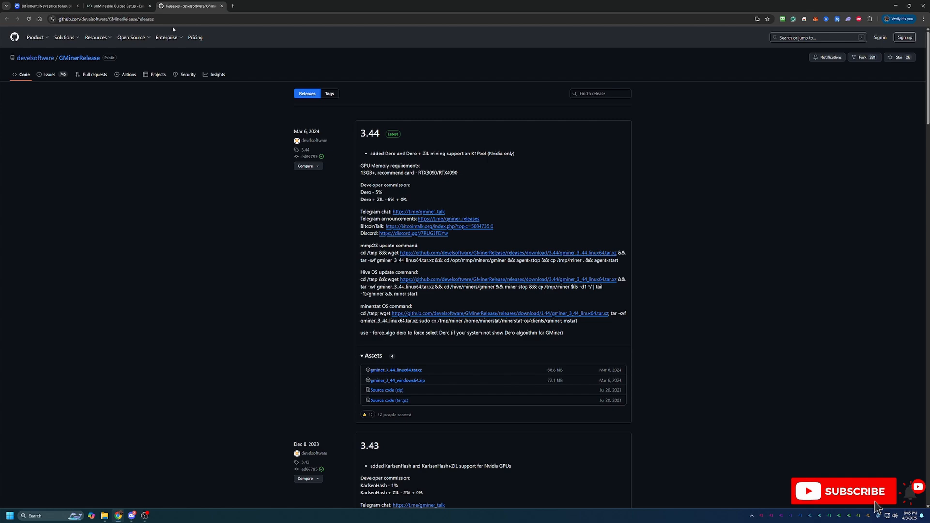
Step: Return to the unMineable guided setup and bring the GMiner .bat download into view
{"action": "left_click", "coordinate": [119, 6]}
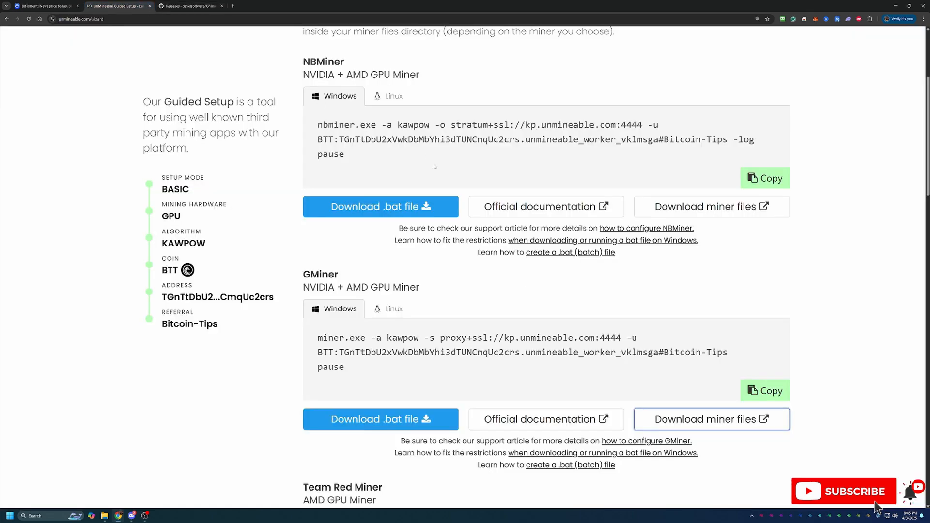
{"action": "scroll", "scroll_direction": "down", "scroll_amount": 3}
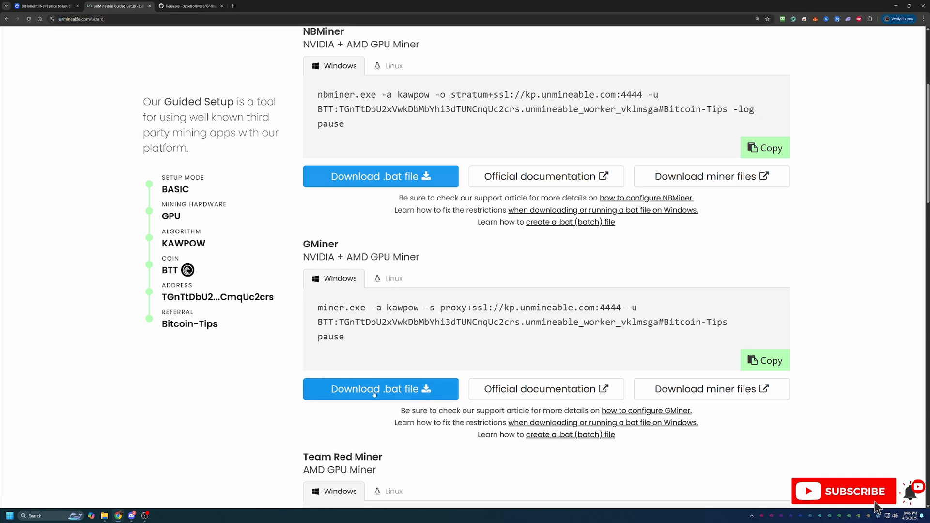
Step: Download unmineable-BTT-kawpow-gminer.bat from the GMiner section
{"action": "left_click", "coordinate": [379, 388]}
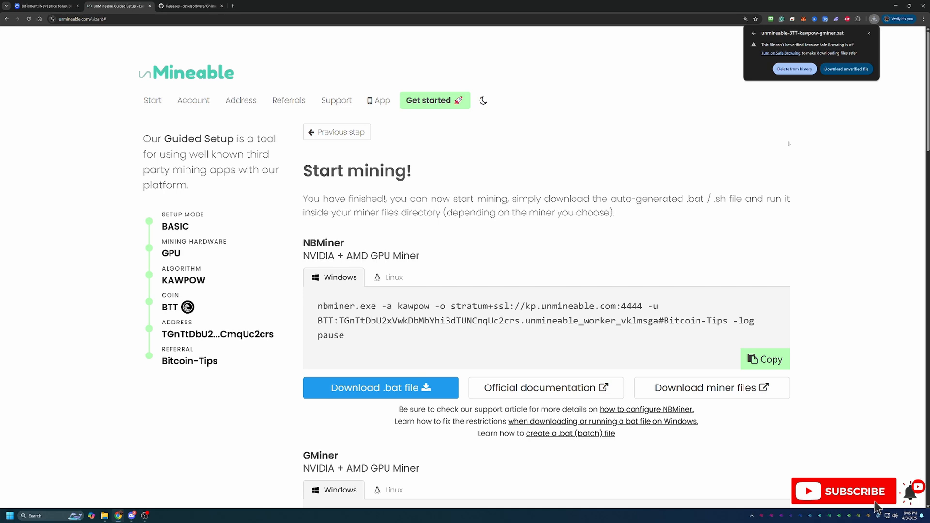
{"action": "mouse_move", "coordinate": [796, 135]}
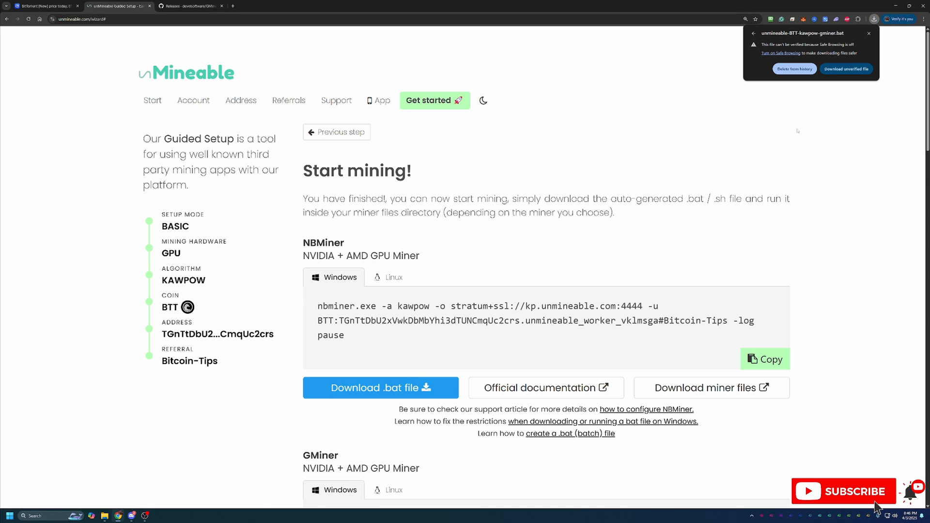
{"action": "mouse_move", "coordinate": [814, 132]}
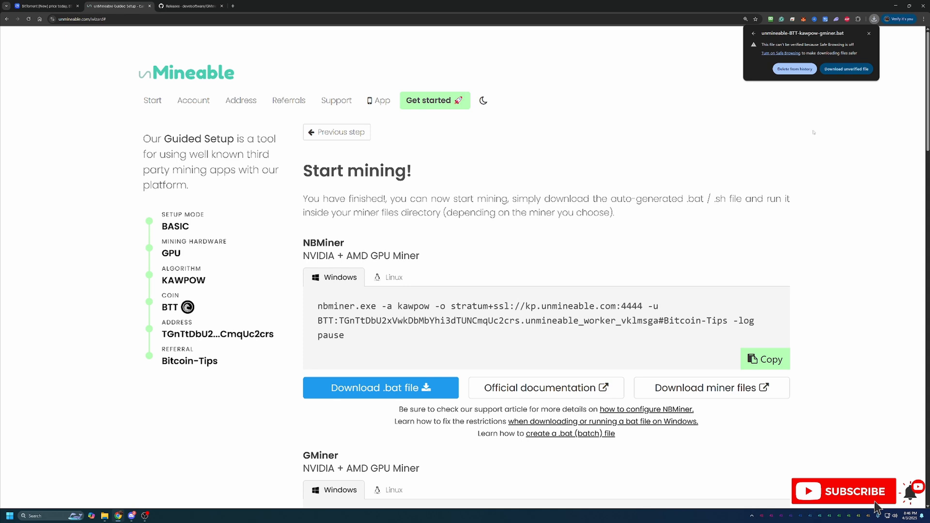
{"action": "mouse_move", "coordinate": [869, 131]}
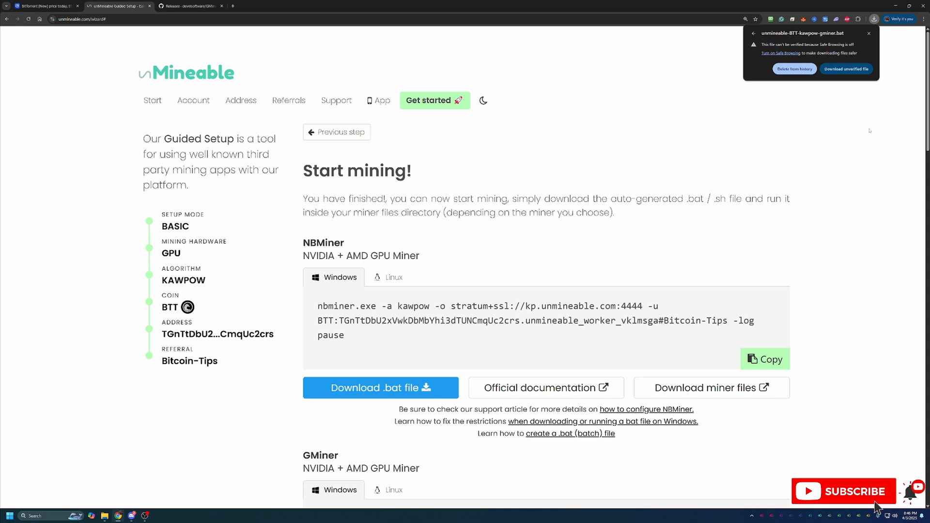
{"action": "mouse_move", "coordinate": [790, 88]}
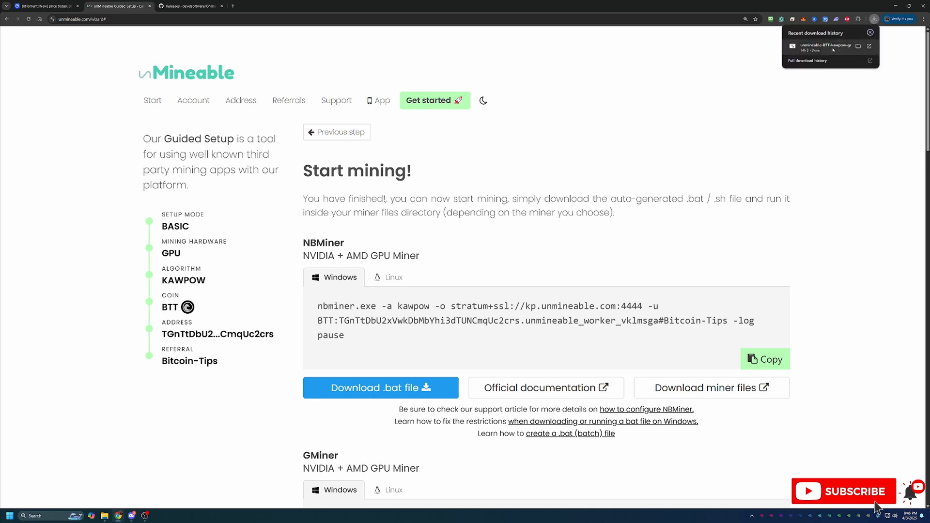
Step: Reveal unmineable-BTT-kawpow-gminer.bat in the gminer_3_44_windows64 folder and select it
{"action": "left_click", "coordinate": [379, 387]}
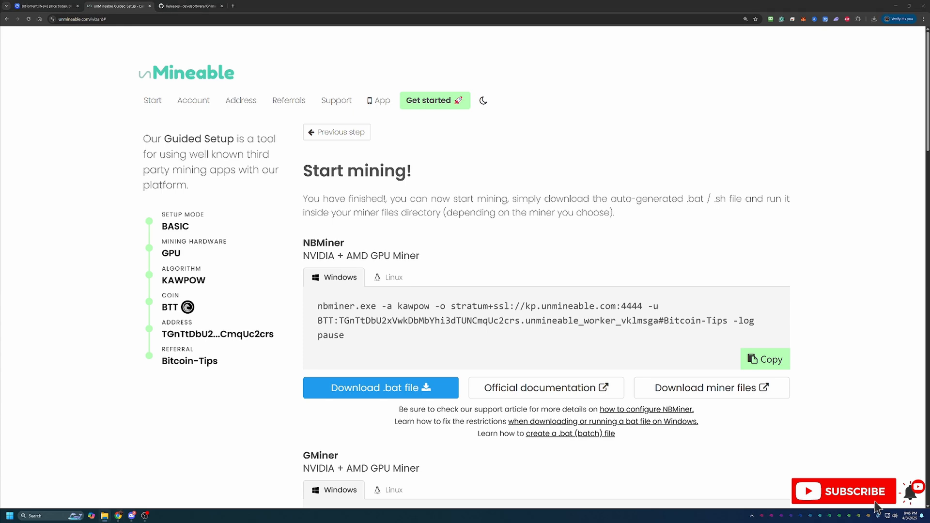
{"action": "left_click", "coordinate": [378, 387]}
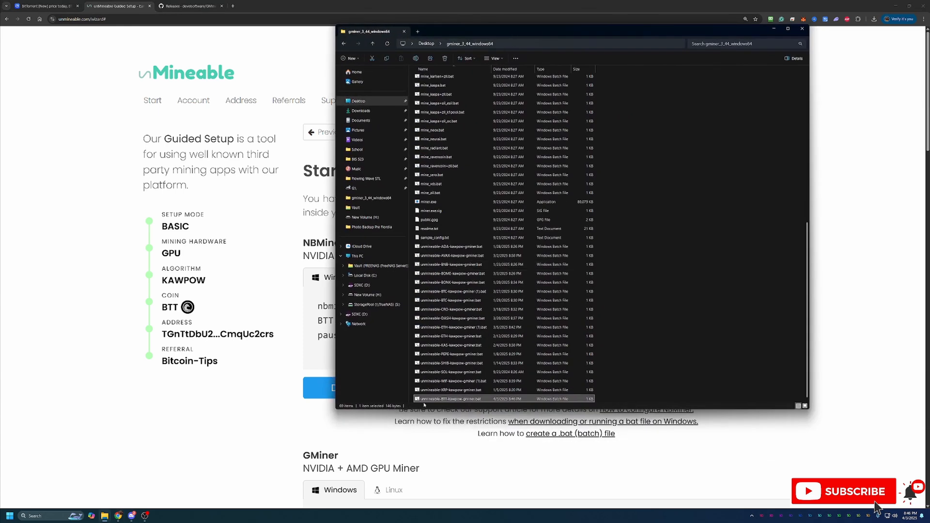
{"action": "mouse_move", "coordinate": [452, 399]}
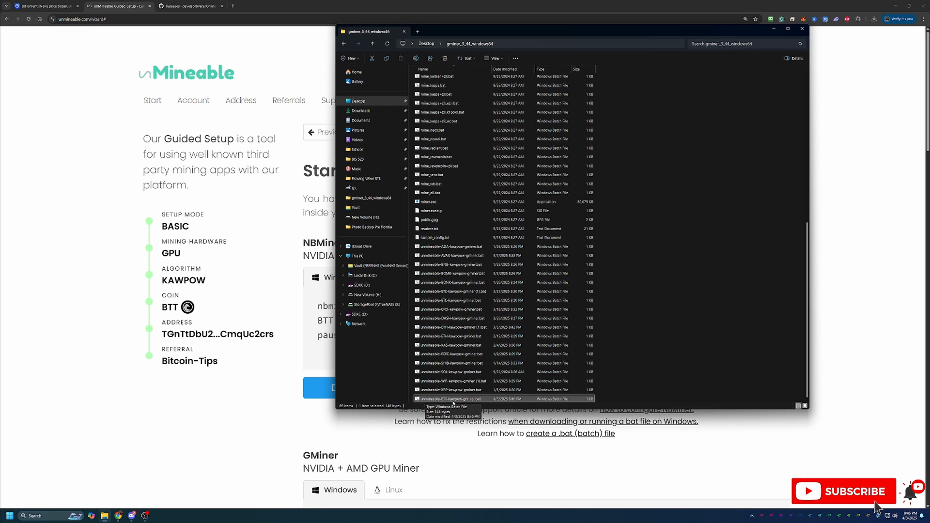
{"action": "mouse_move", "coordinate": [482, 404]}
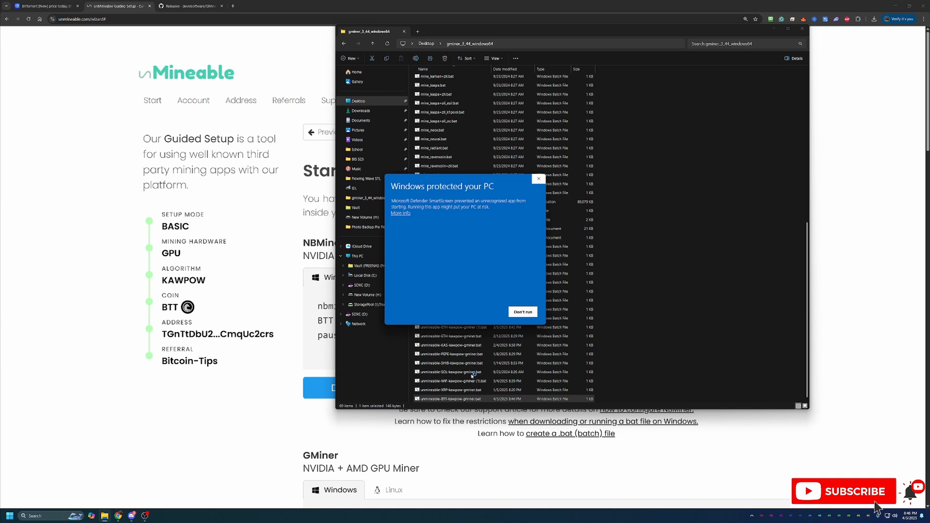
{"action": "mouse_move", "coordinate": [431, 227]}
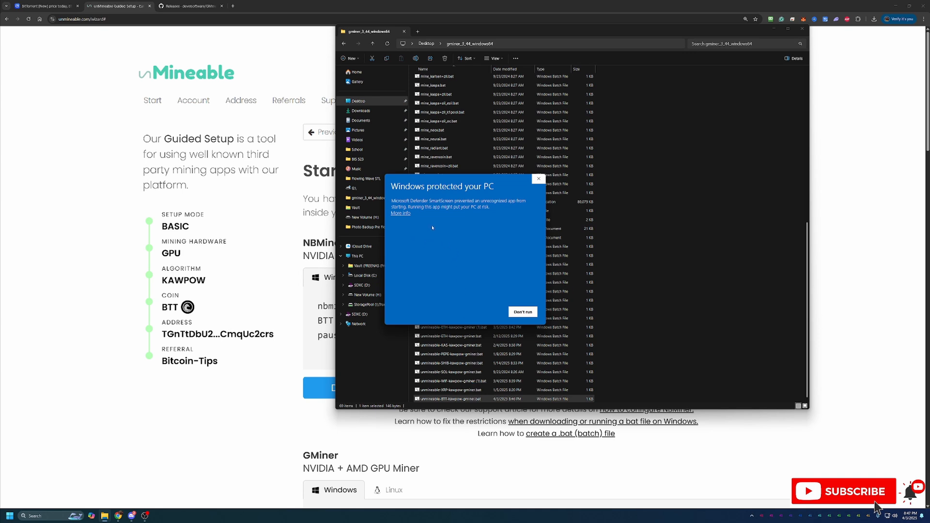
{"action": "mouse_move", "coordinate": [430, 221]}
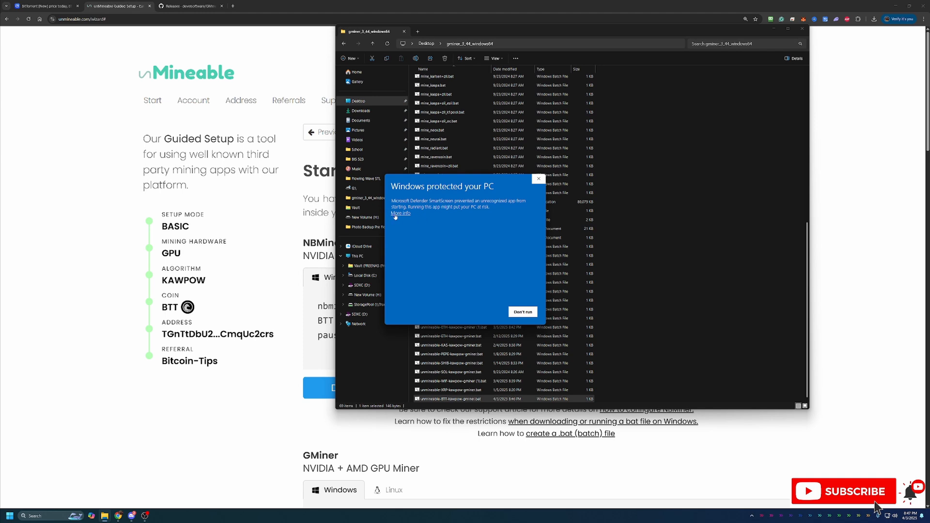
Step: Bypass the SmartScreen warning with More info and Run anyway to launch the batch file
{"action": "left_click", "coordinate": [400, 213]}
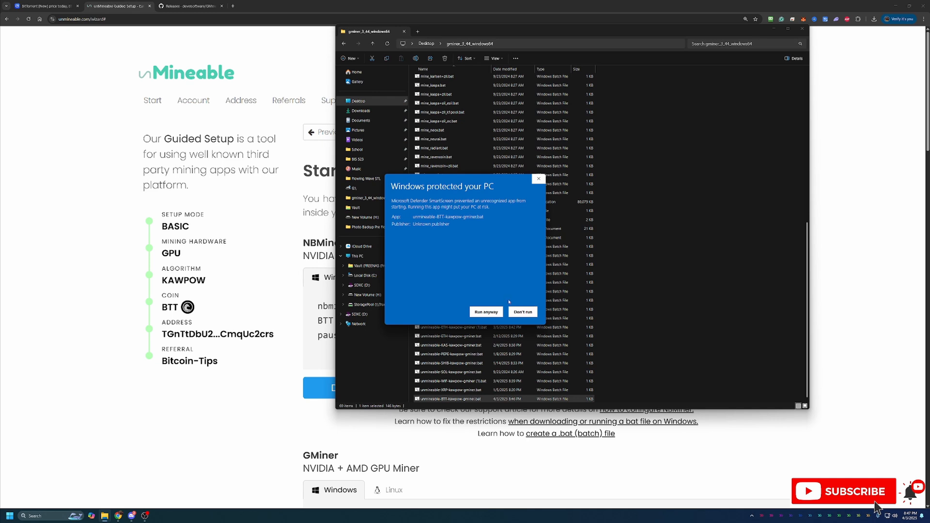
{"action": "mouse_move", "coordinate": [505, 301]}
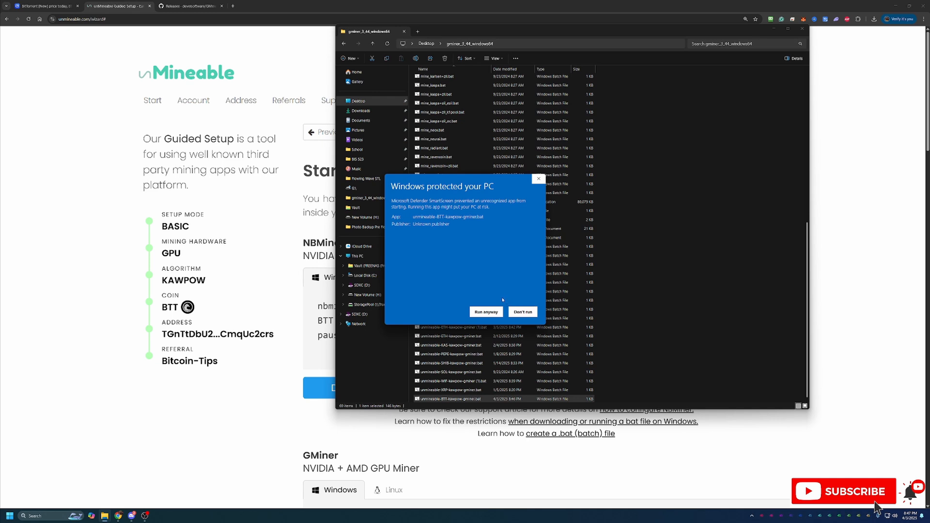
{"action": "left_click", "coordinate": [522, 311]}
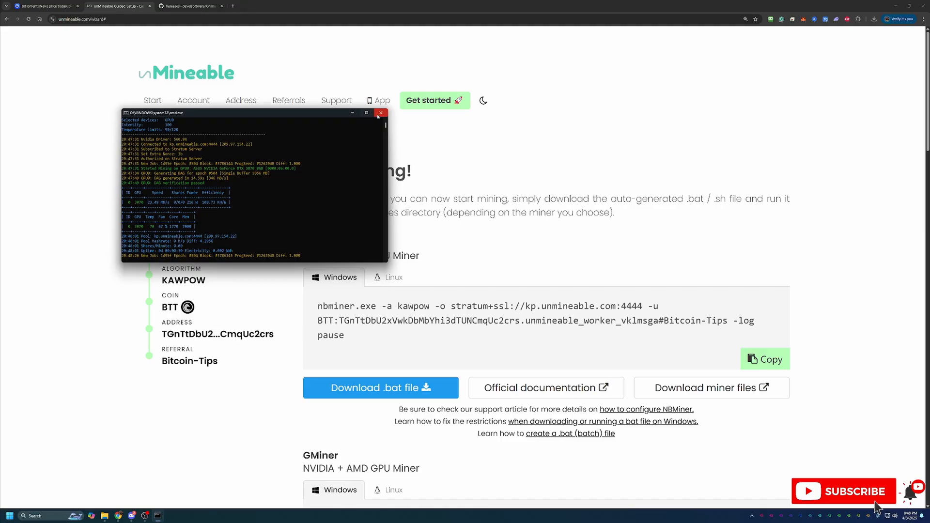
Step: Close the GMiner console after it connects to the KawPow pool and mines
{"action": "left_click", "coordinate": [381, 113]}
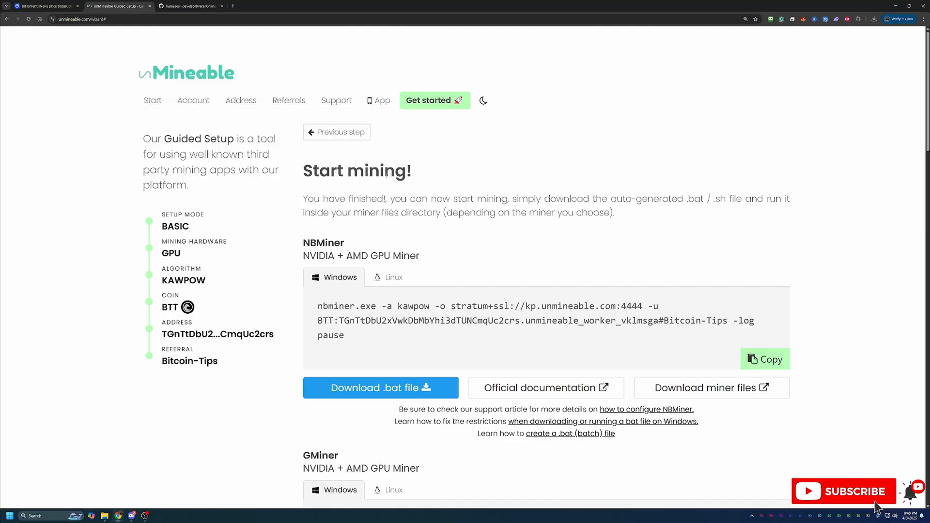